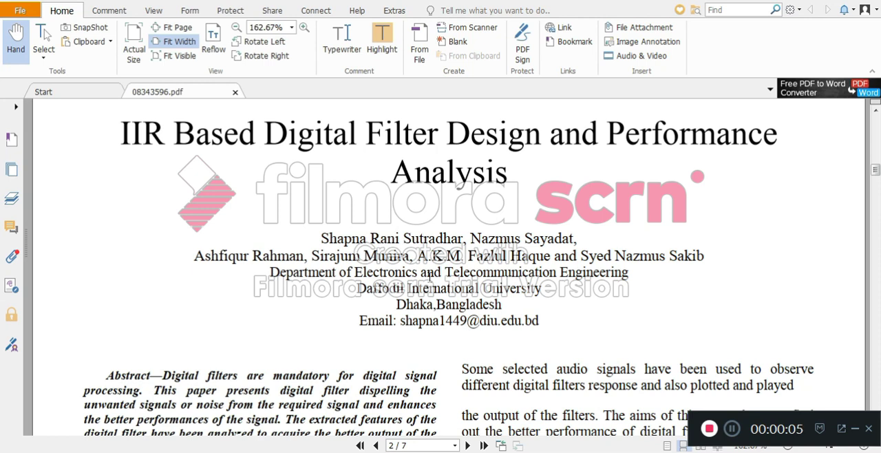
mouse_move(345, 326)
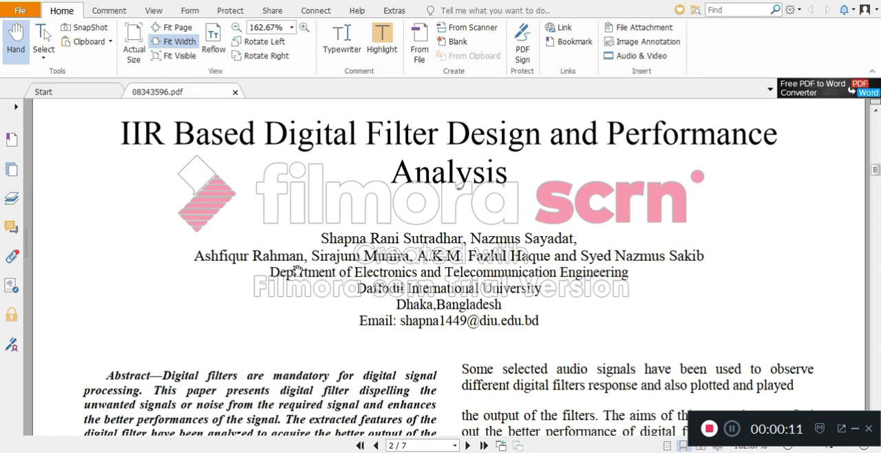
- Scroll to and open IIR filter_Sourcecode, then its Source Code folder
scroll(down, 3)
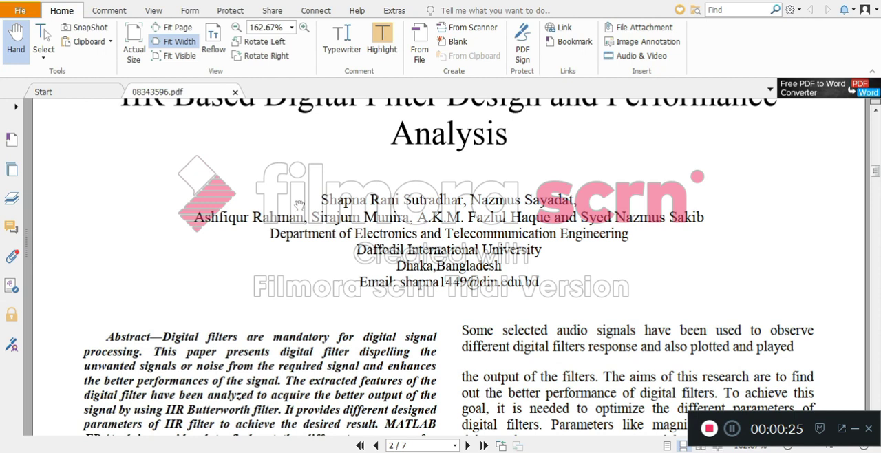
scroll(down, 3)
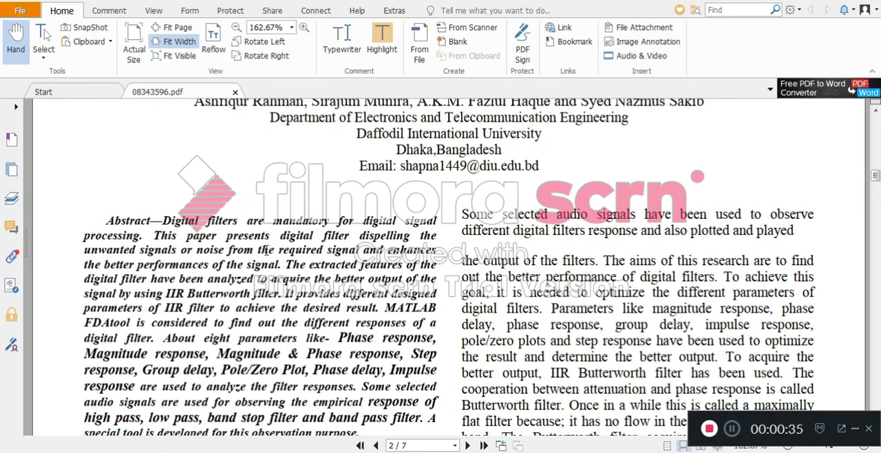
scroll(down, 3)
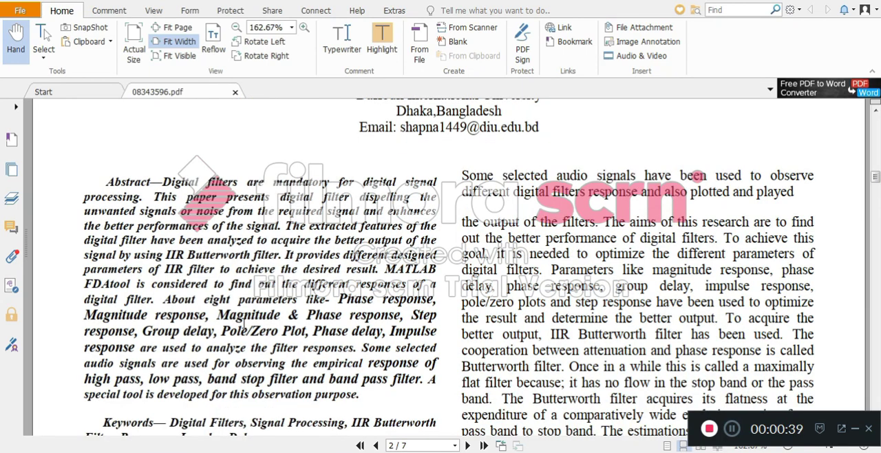
scroll(down, 3)
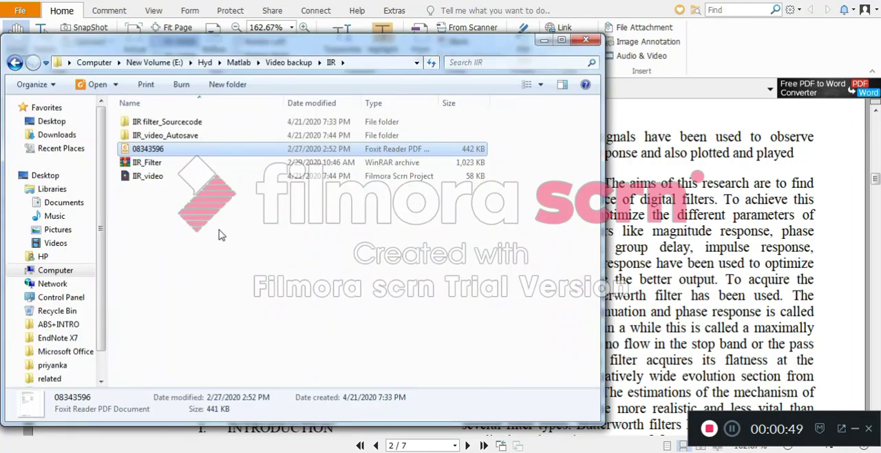
double_click(166, 121)
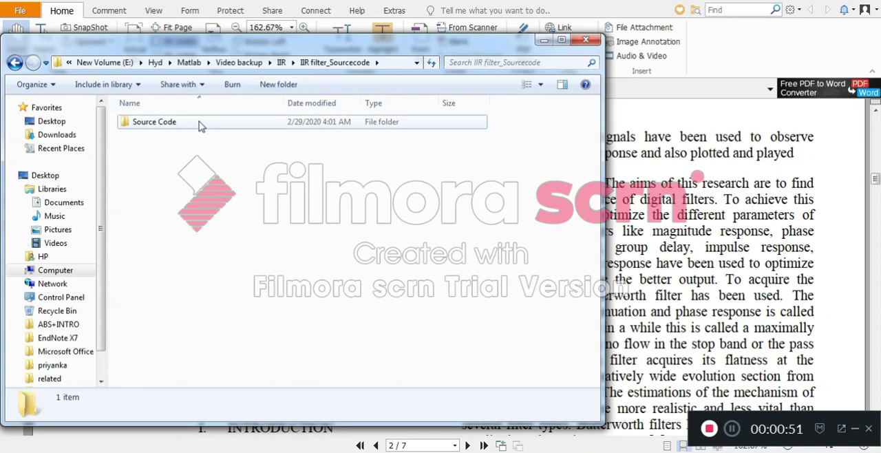
double_click(154, 121)
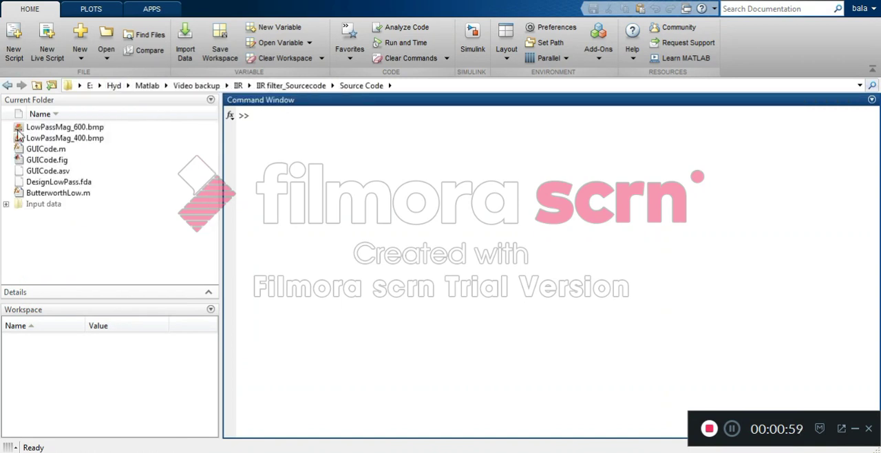
- Open GUICode.fig in GUIDE from the Current Folder context menu
right_click(46, 159)
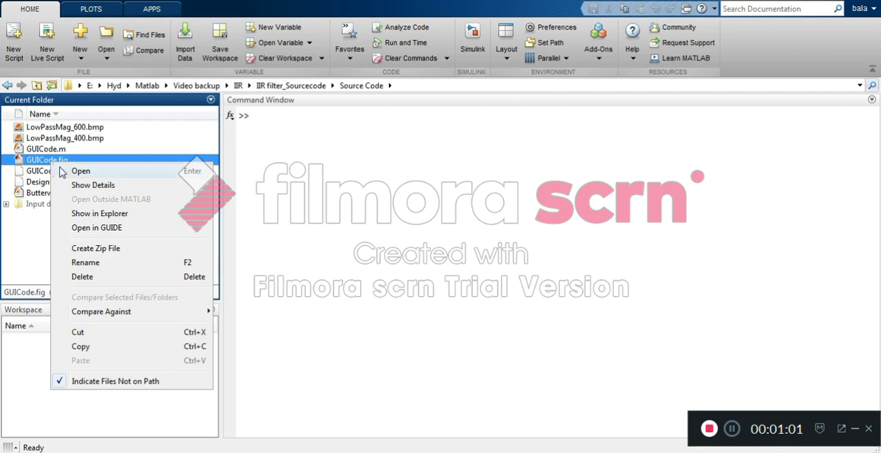
mouse_move(96, 227)
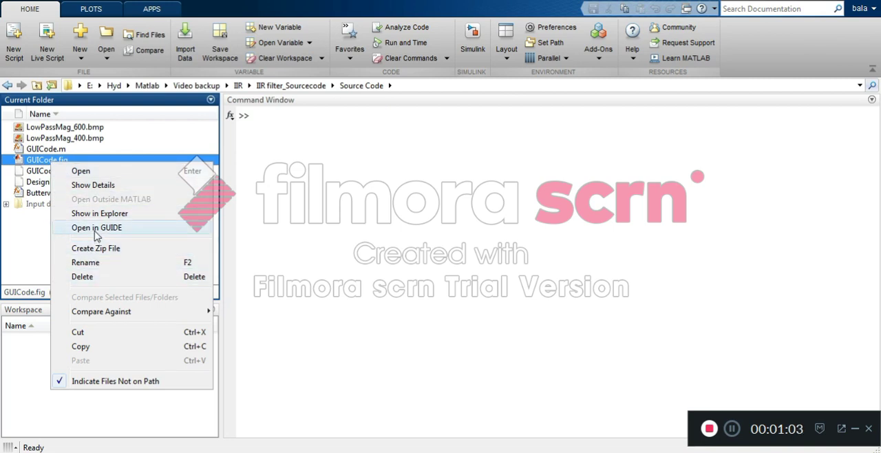
click(96, 227)
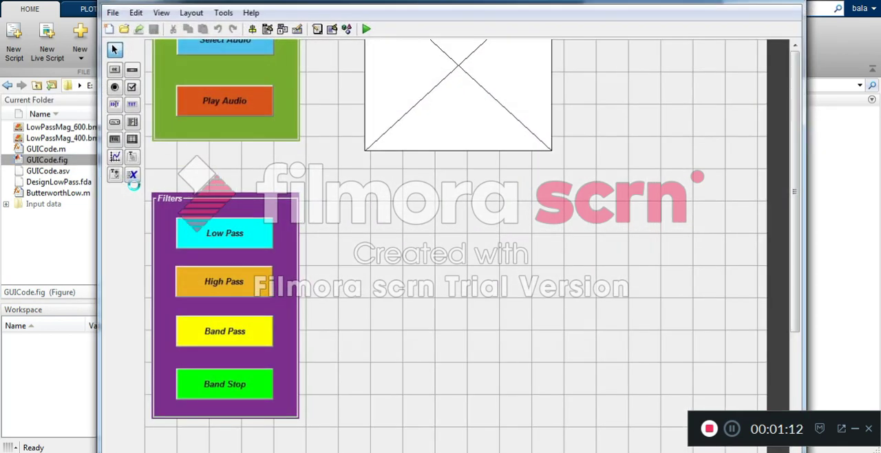
mouse_move(629, 24)
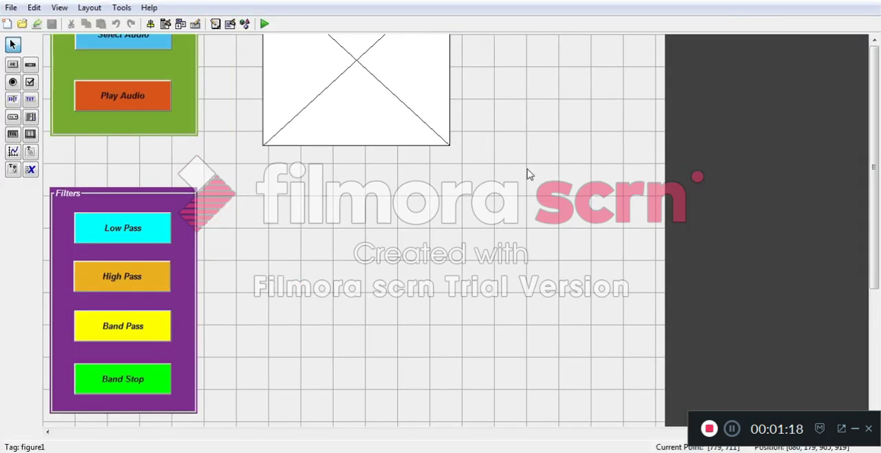
mouse_move(53, 226)
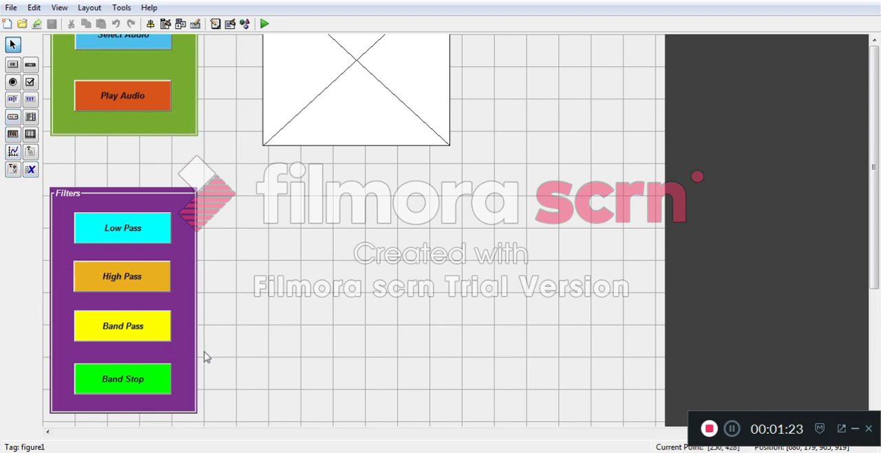
mouse_move(464, 264)
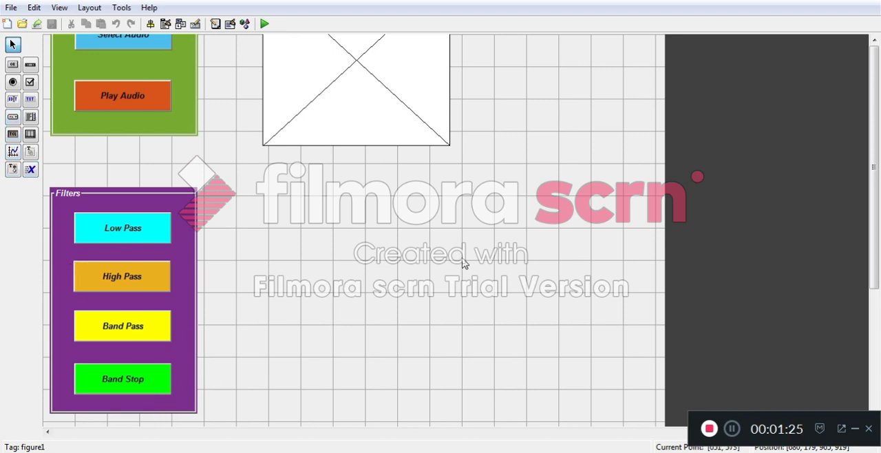
mouse_move(440, 205)
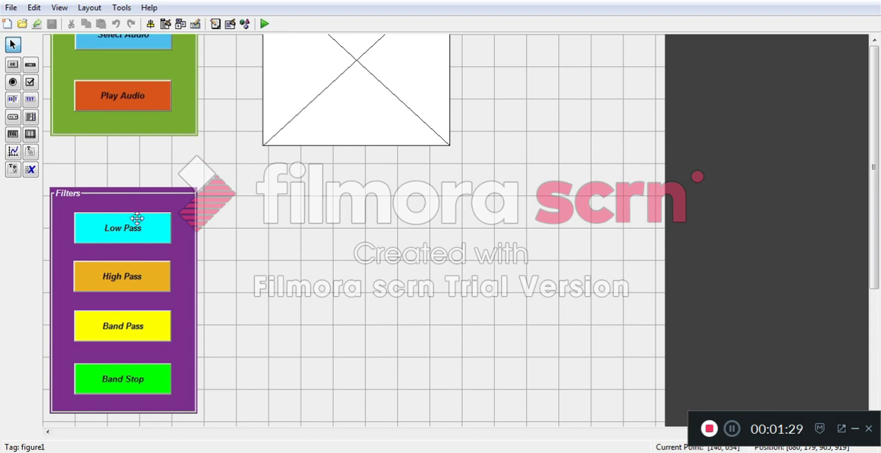
click(122, 228)
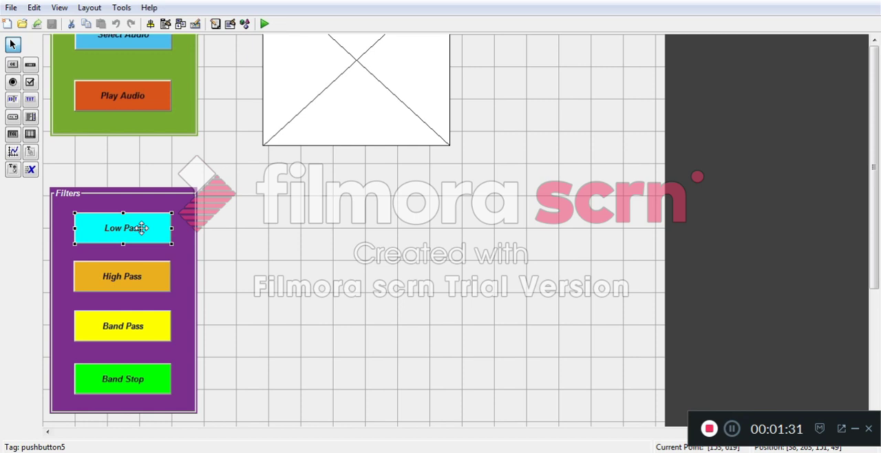
mouse_move(829, 56)
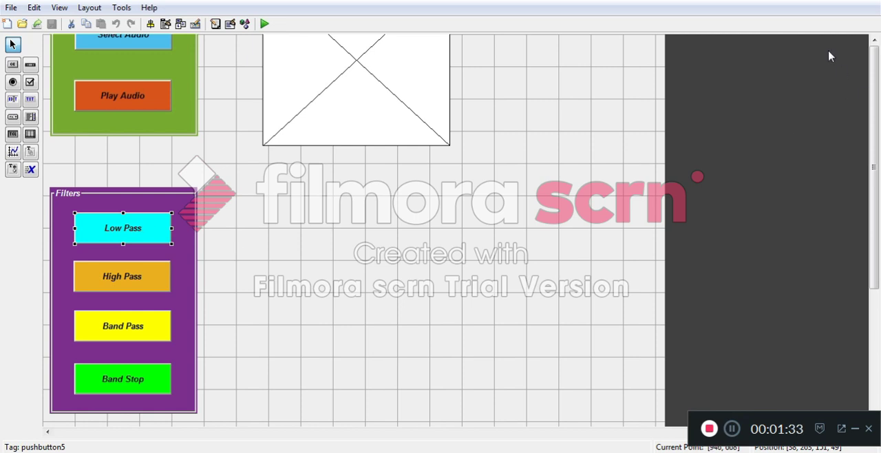
mouse_move(803, 7)
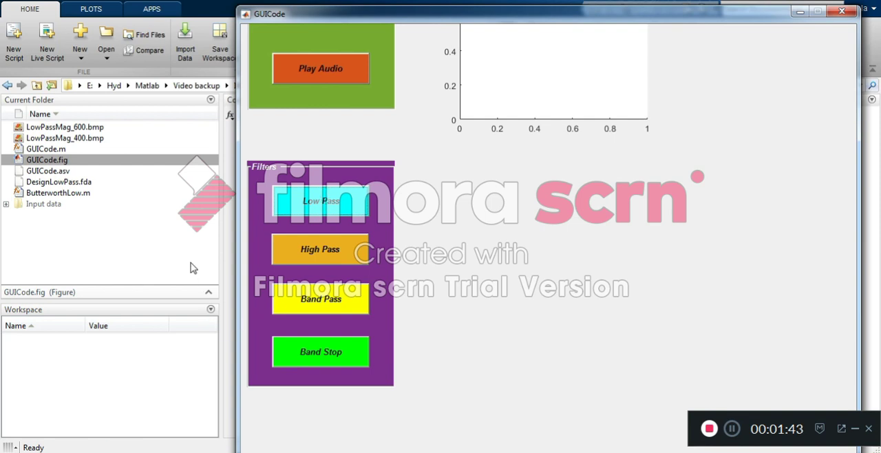
- Plot the Low Pass magnitude and phase responses in the running GUICode app
click(320, 200)
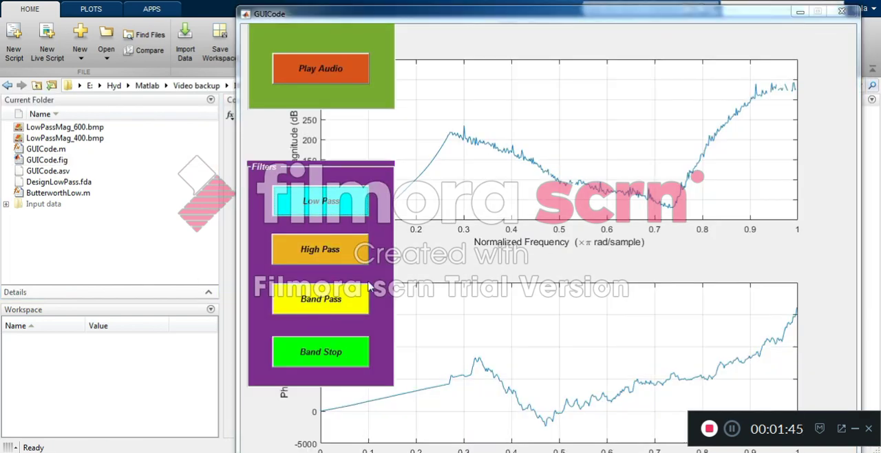
click(320, 200)
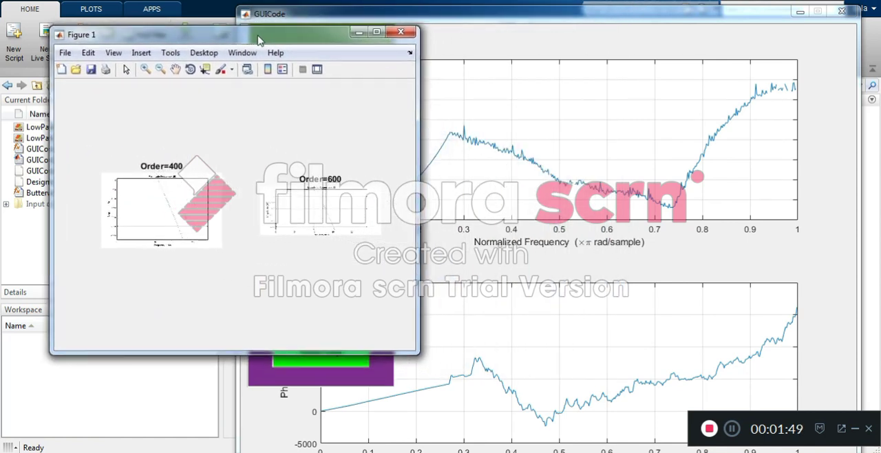
- Move the Order=400/600 comparison figure window beside the response plots
drag(258, 35, 288, 48)
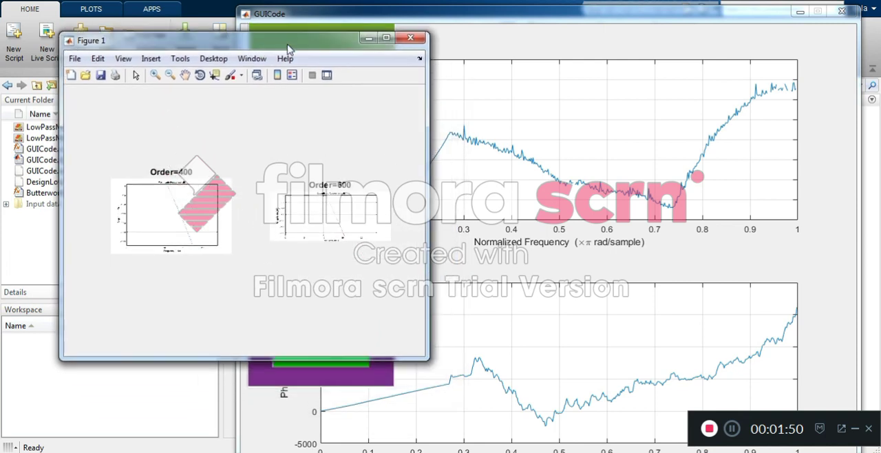
mouse_move(548, 59)
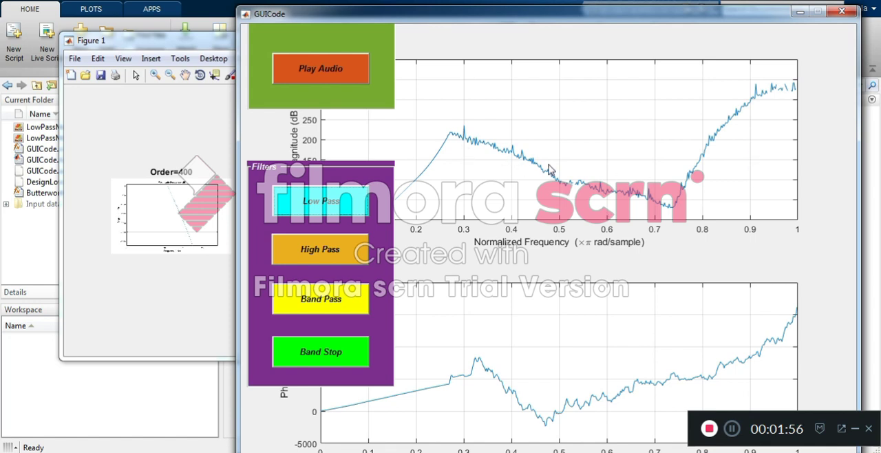
mouse_move(455, 391)
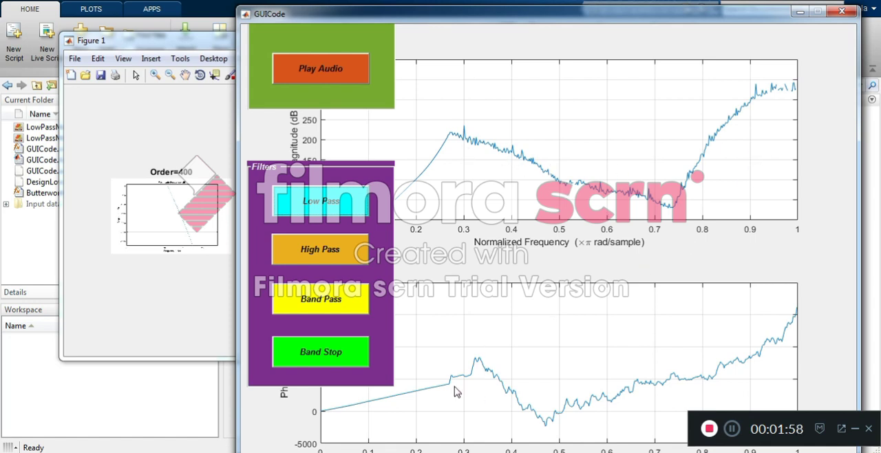
mouse_move(609, 404)
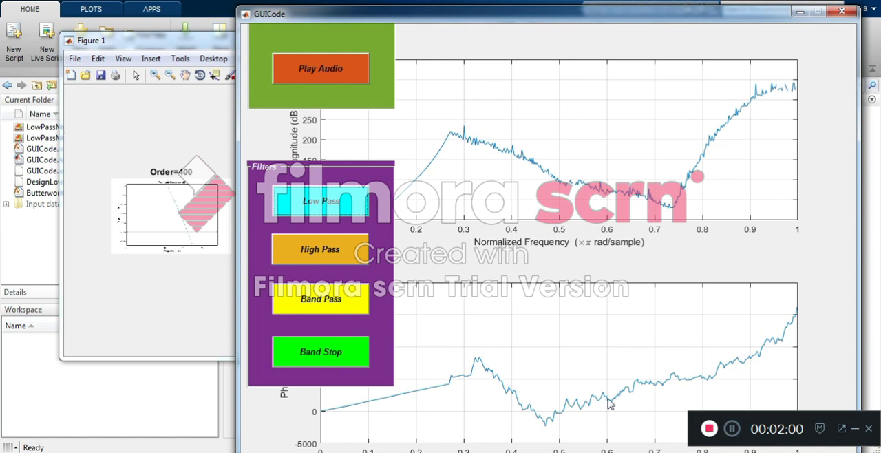